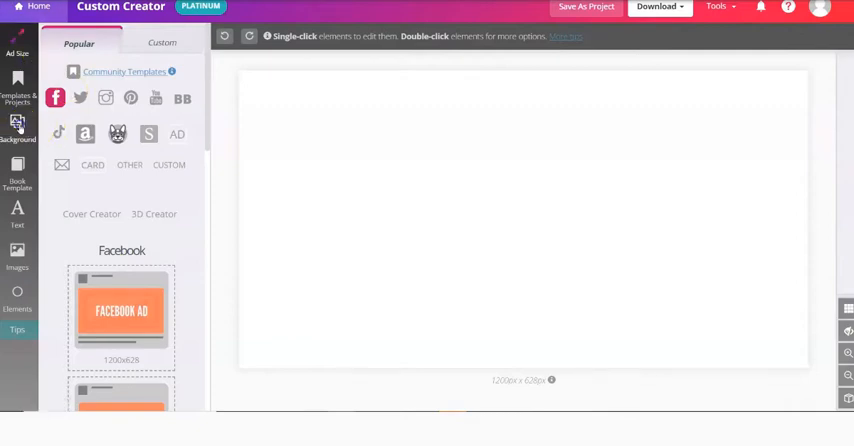
# - Open the Backgrounds collection to choose the dark misty forest photo
pyautogui.click(16, 256)
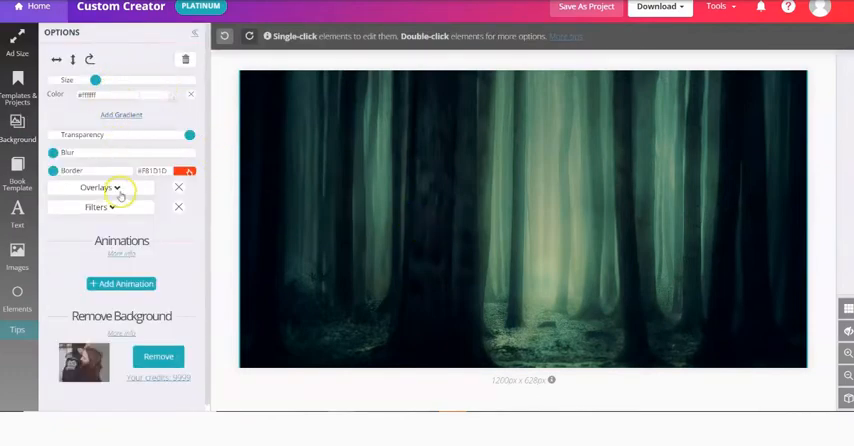
pyautogui.click(98, 188)
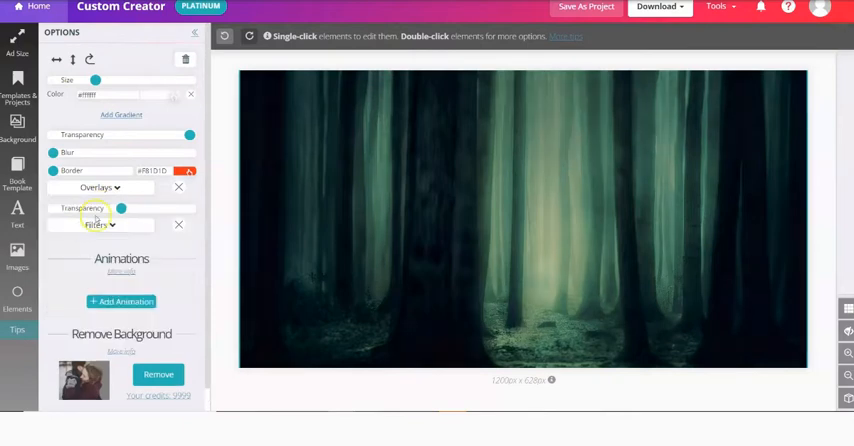
pyautogui.moveTo(120, 208); pyautogui.dragTo(128, 208)
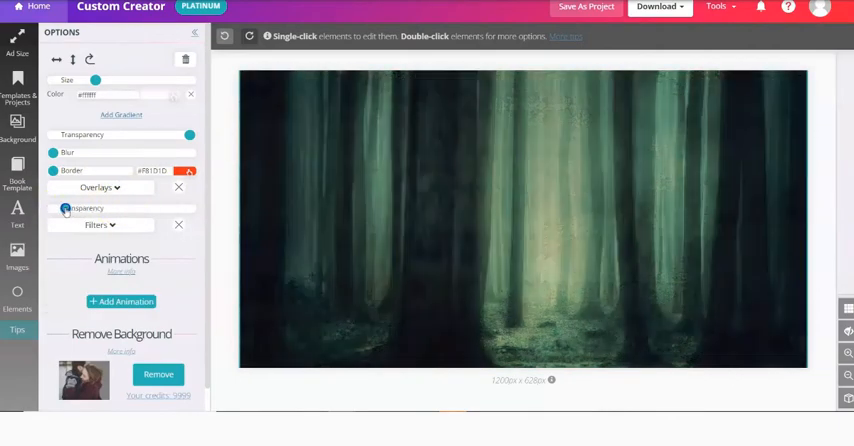
pyautogui.click(584, 8)
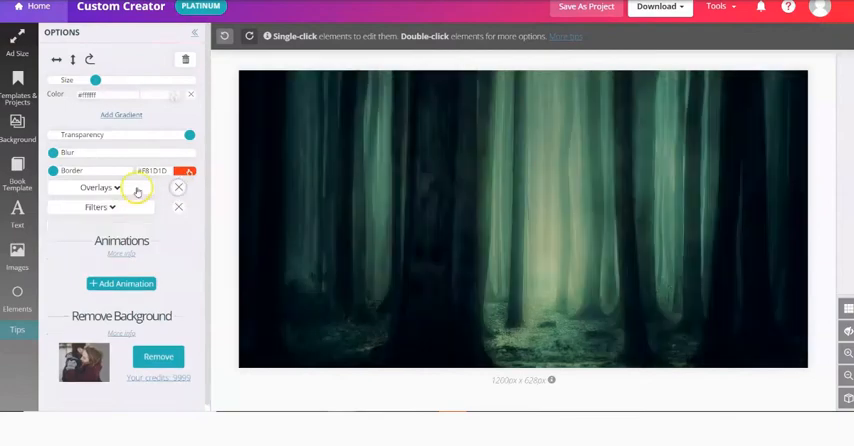
pyautogui.click(100, 188)
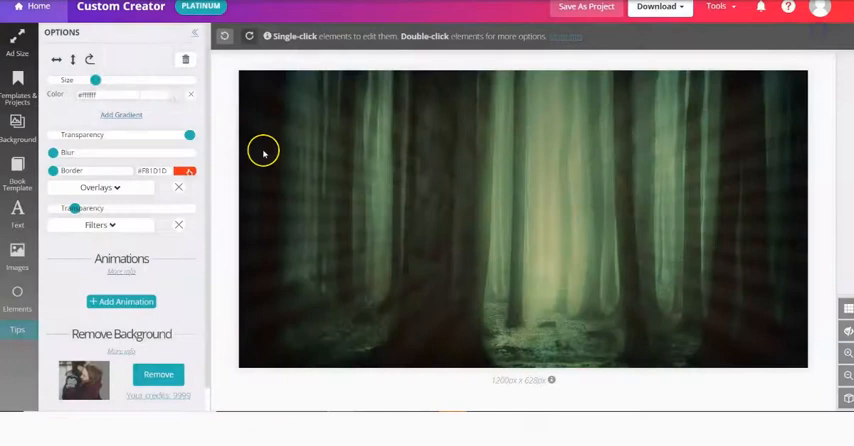
pyautogui.click(100, 188)
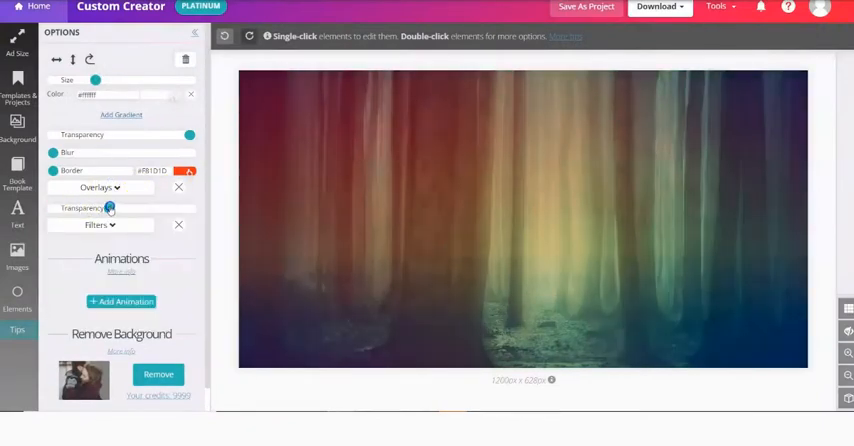
pyautogui.click(584, 8)
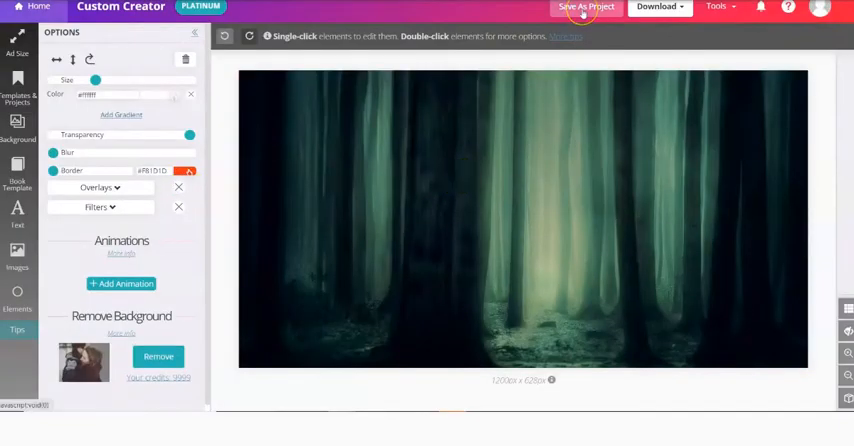
# - Save the forest design as a new project and return to the home dashboard
pyautogui.click(586, 8)
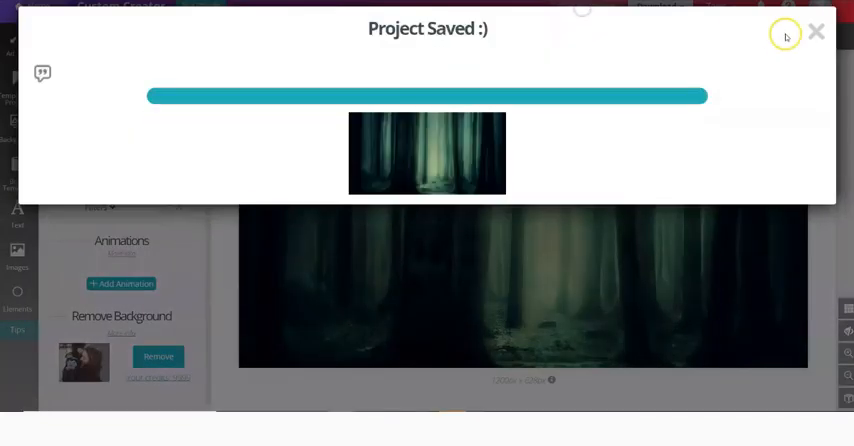
pyautogui.click(816, 32)
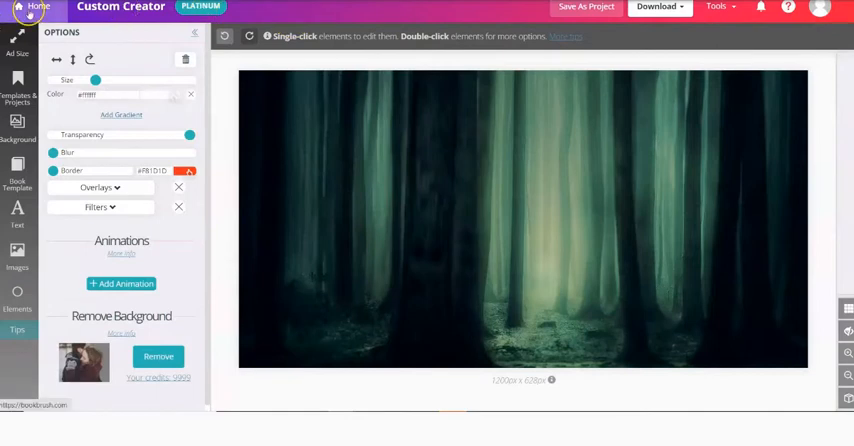
pyautogui.moveTo(16, 90)
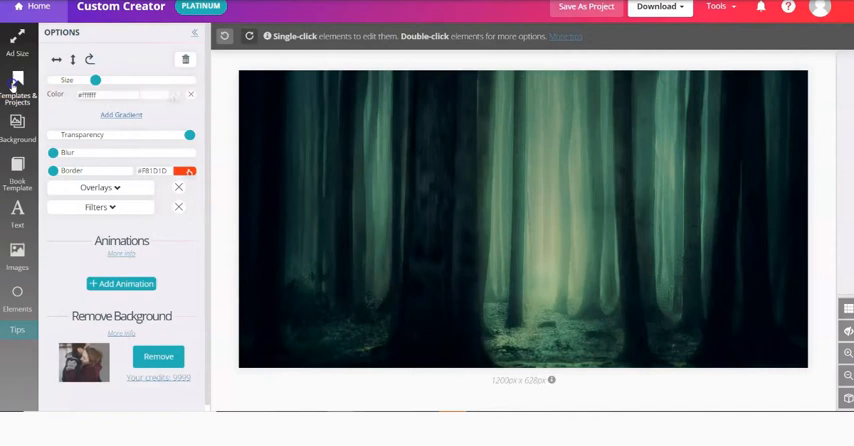
pyautogui.click(16, 96)
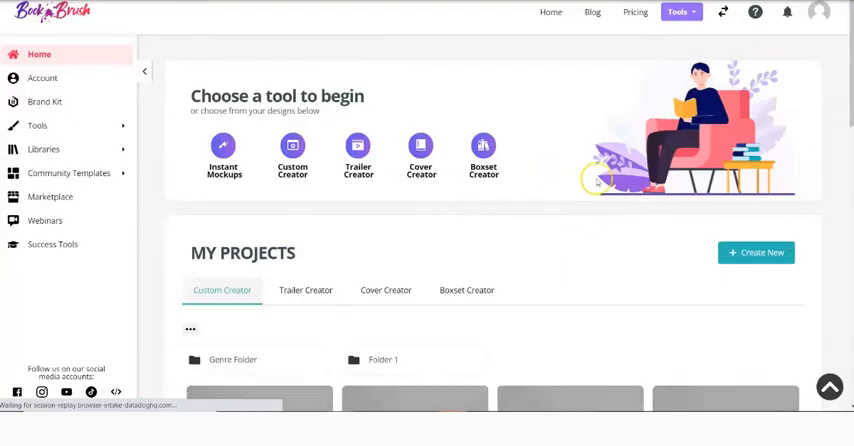
# - Scroll the dashboard down to the My Projects grid showing the saved forest designs
pyautogui.scroll(-3)
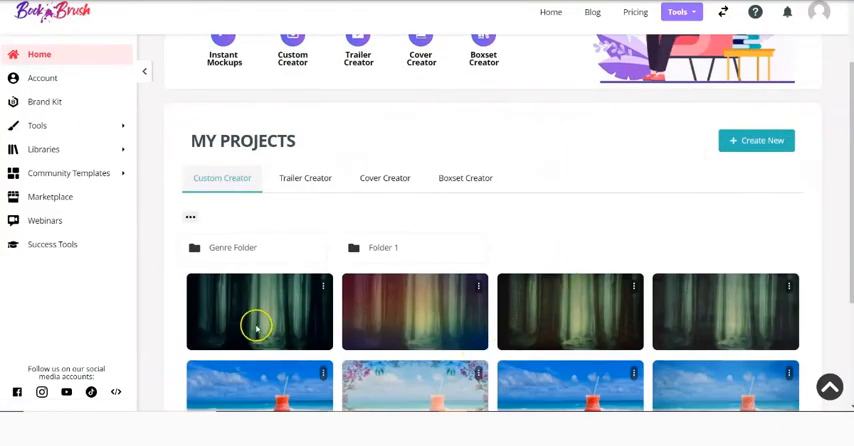
pyautogui.moveTo(256, 316)
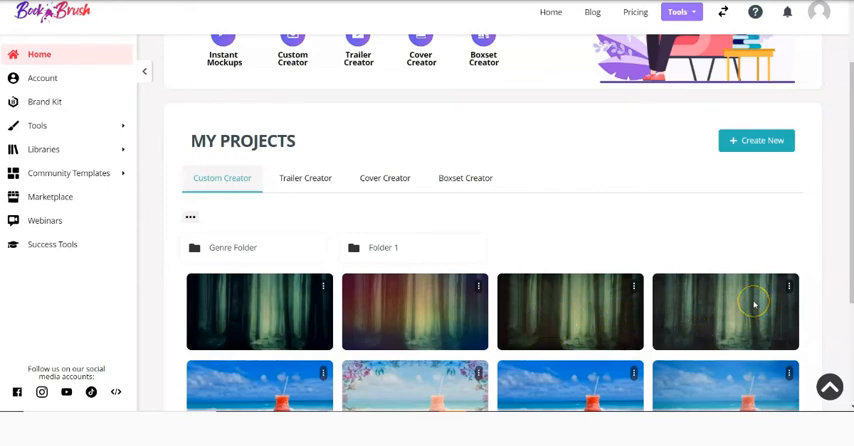
pyautogui.moveTo(752, 306)
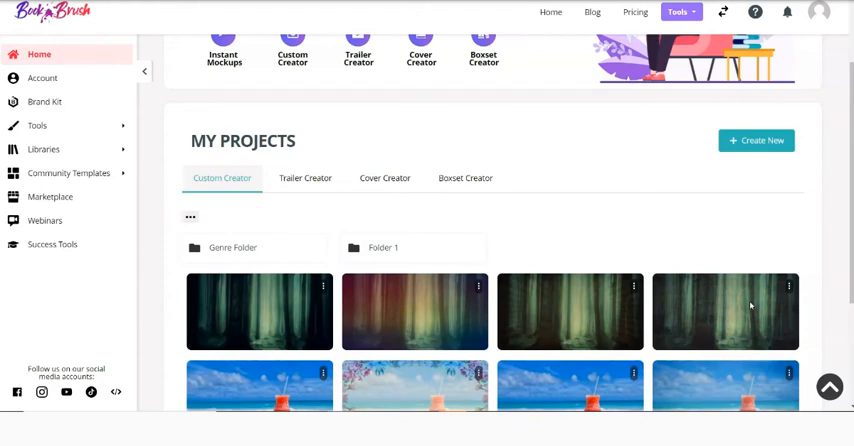
pyautogui.scroll(-3)
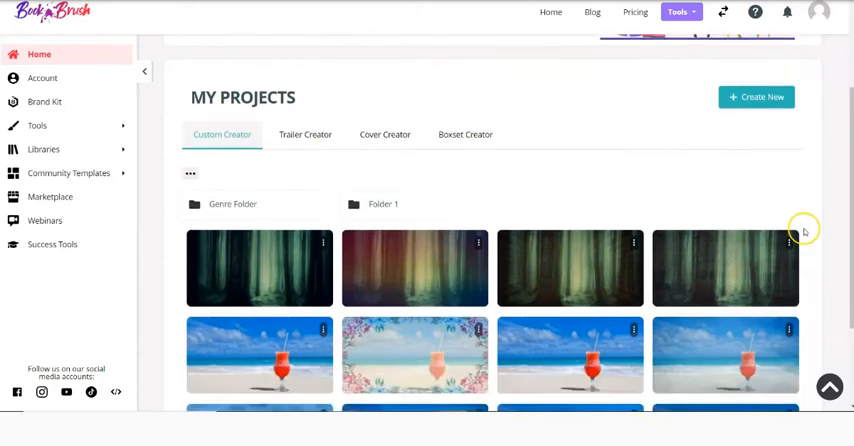
# - Scroll further down My Projects to the beach cocktail designs and remaining thumbnails
pyautogui.scroll(-3)
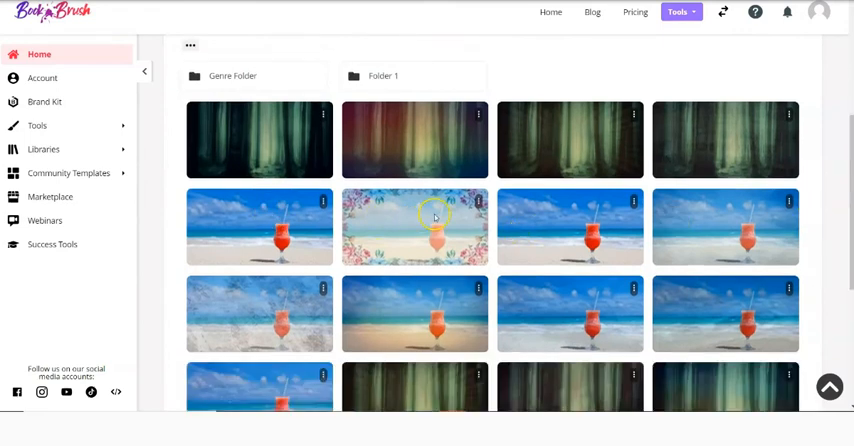
pyautogui.moveTo(702, 216)
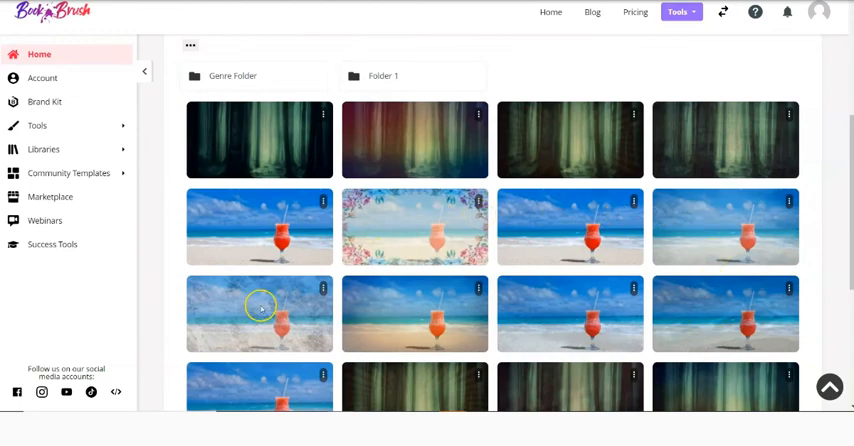
pyautogui.scroll(-3)
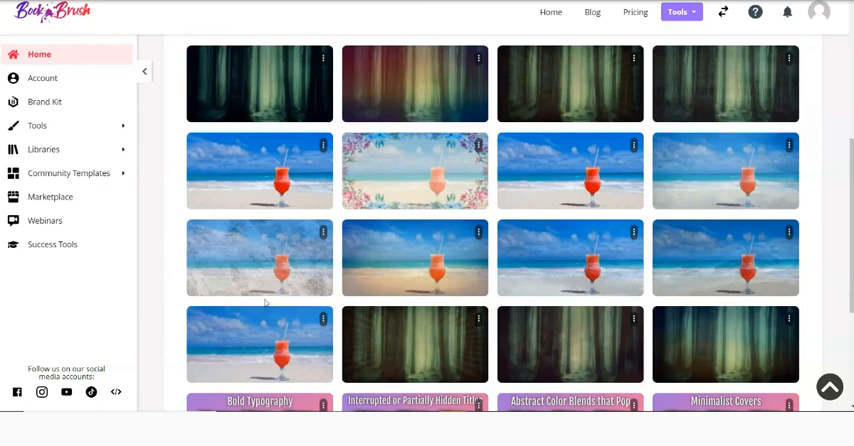